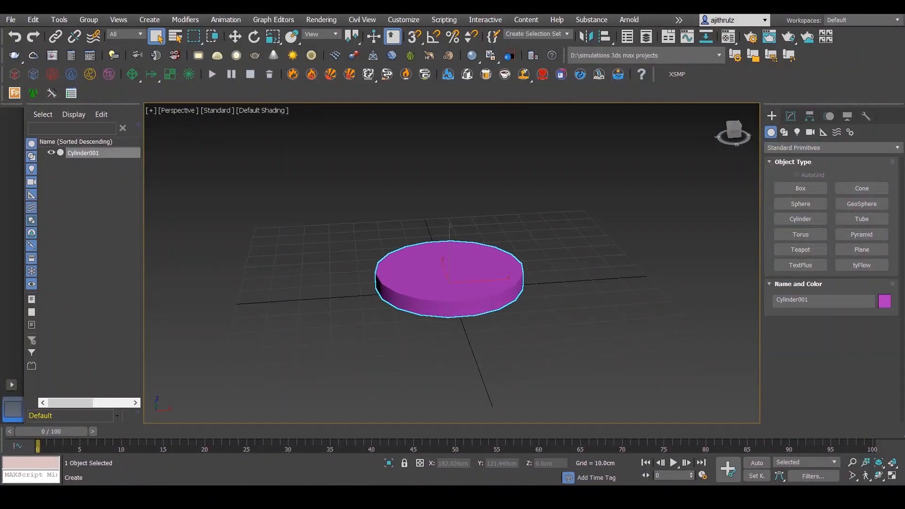
# Select the purple Cylinder001 and convert it to an Editable Poly mesh
pyautogui.click(790, 116)
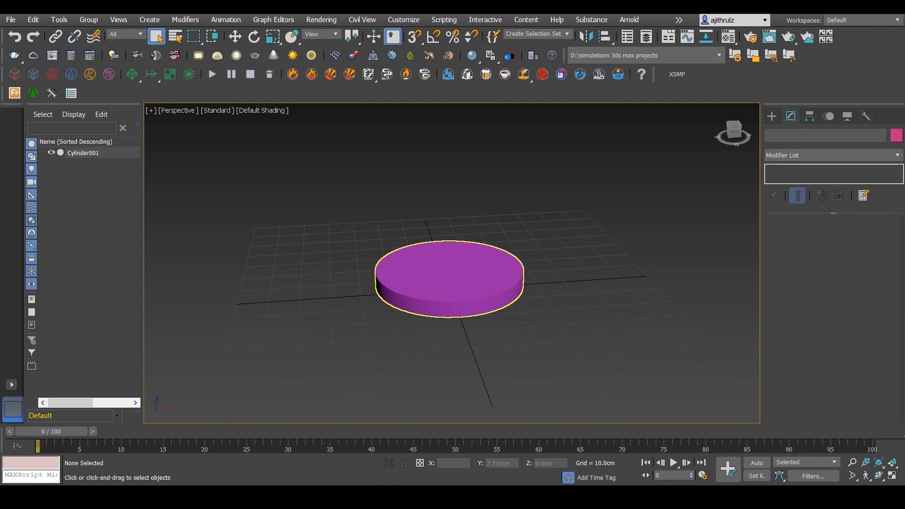
pyautogui.click(450, 277)
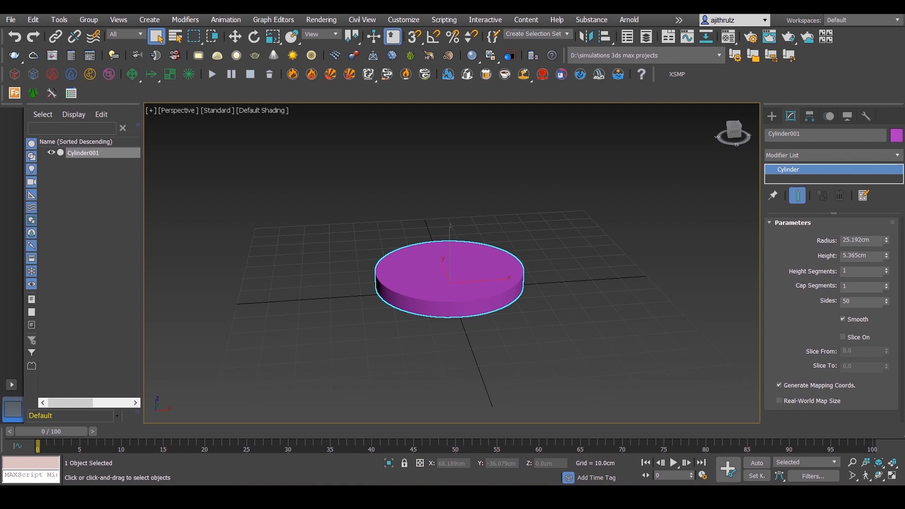
pyautogui.rightClick(450, 277)
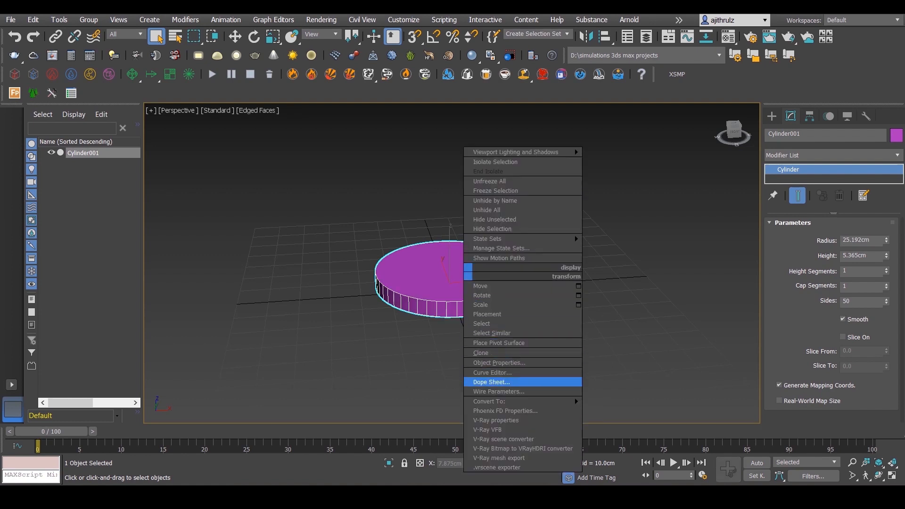
pyautogui.click(489, 401)
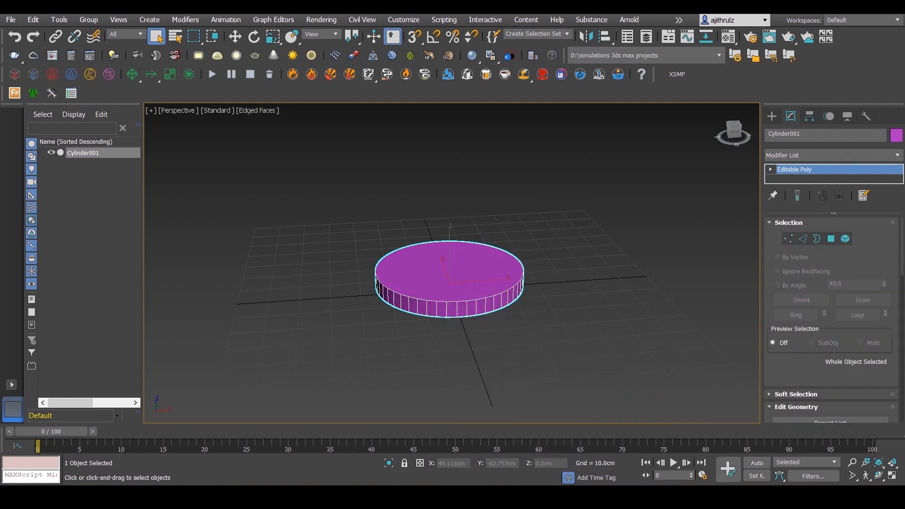
# Give the cylinder's top faces material ID 5 and return to object level
pyautogui.click(831, 238)
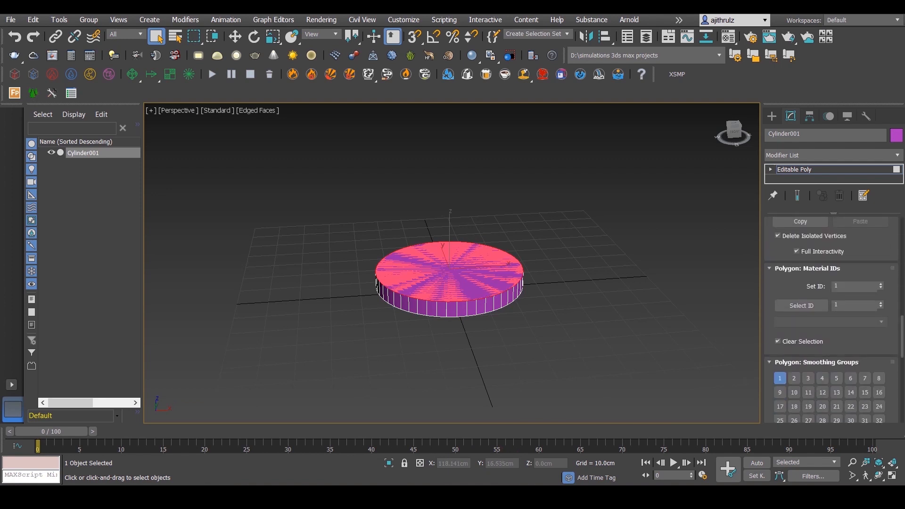
pyautogui.write('5')
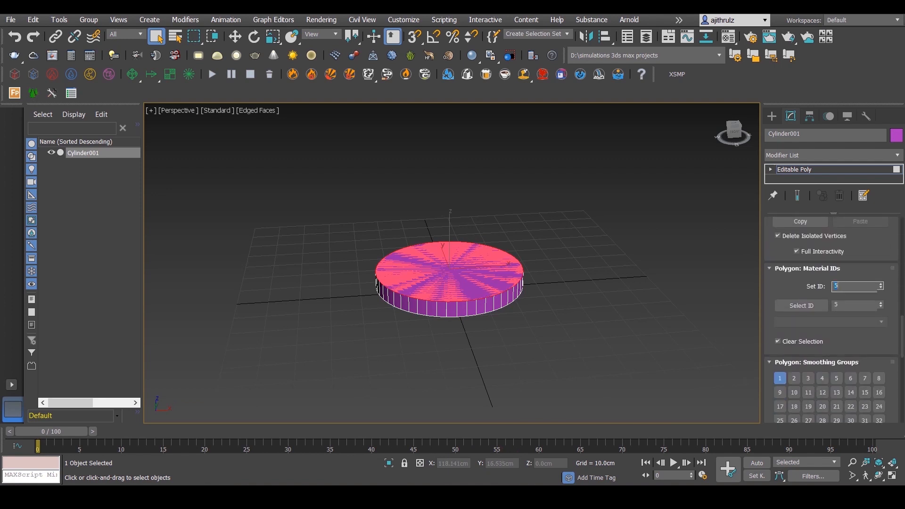
pyautogui.click(796, 169)
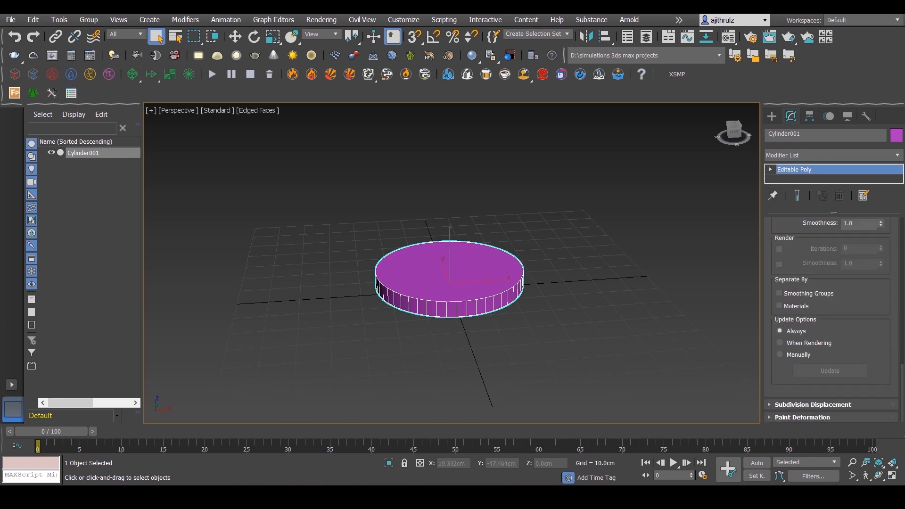
pyautogui.click(795, 169)
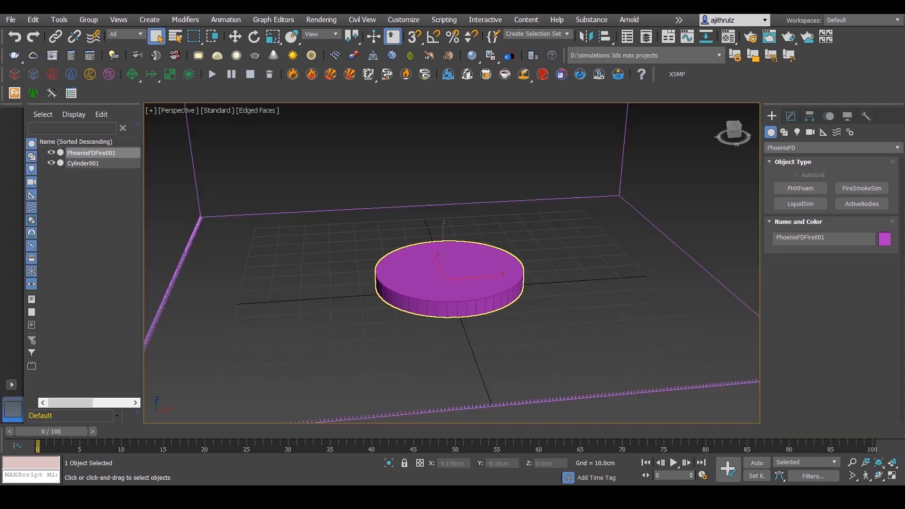
# Stretch the Phoenix FD fire simulator grid upward so it rises above the cylinder
pyautogui.moveTo(450, 260); pyautogui.dragTo(450, 323)
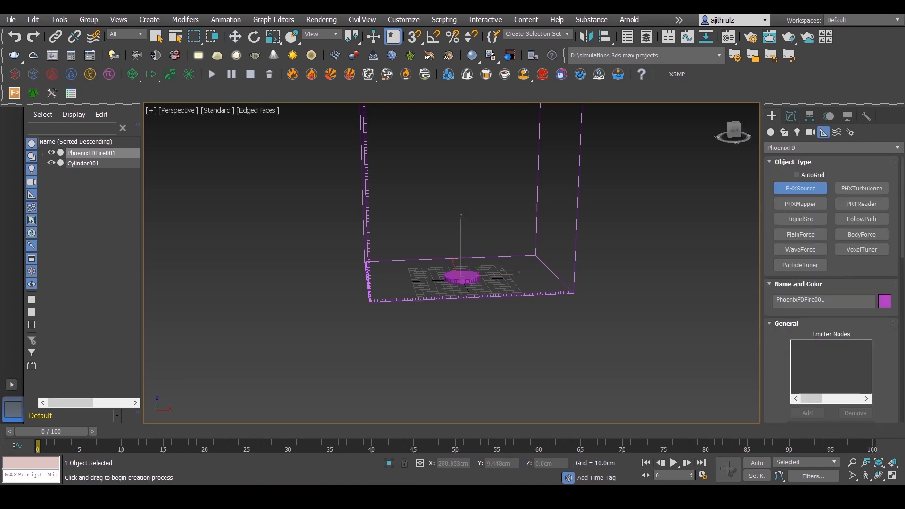
# Place a PHXSource emitting from the cylinder at 1000 cm outgoing velocity, with Auto Key off
pyautogui.click(800, 188)
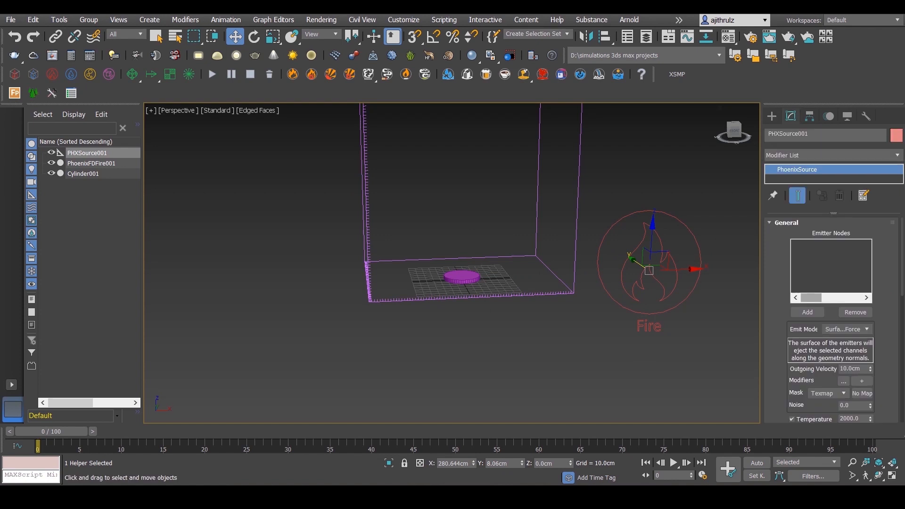
pyautogui.click(806, 312)
pyautogui.write('1000')
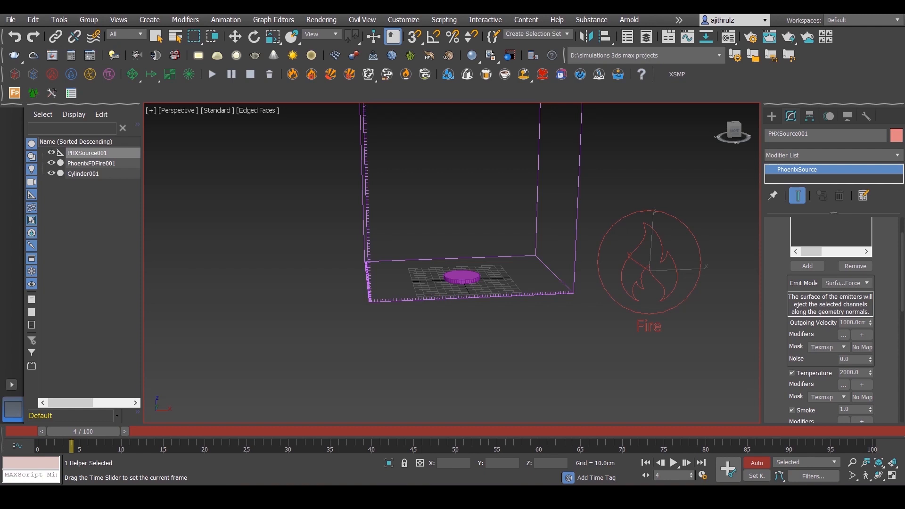
pyautogui.click(235, 36)
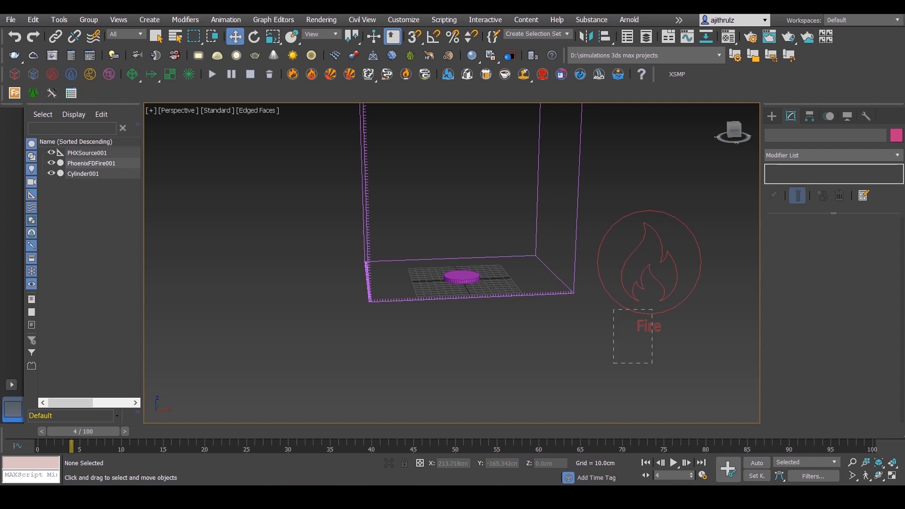
# Clear the selection, move to a later frame and select the PhoenixFDFire001 grid
pyautogui.click(87, 152)
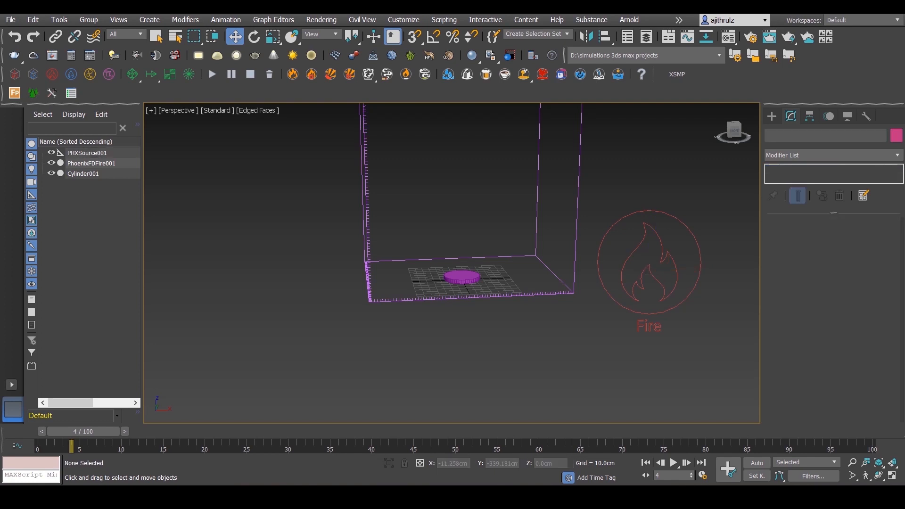
pyautogui.moveTo(70, 446); pyautogui.dragTo(80, 446)
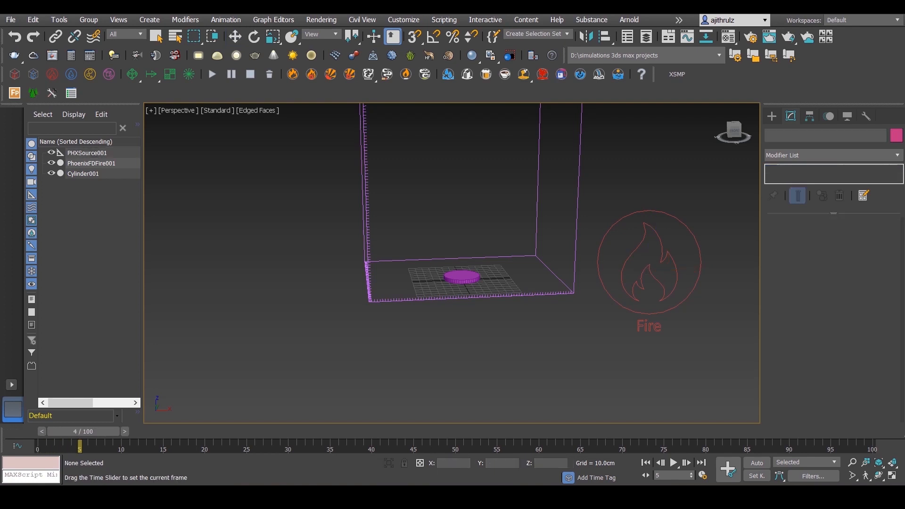
pyautogui.click(90, 164)
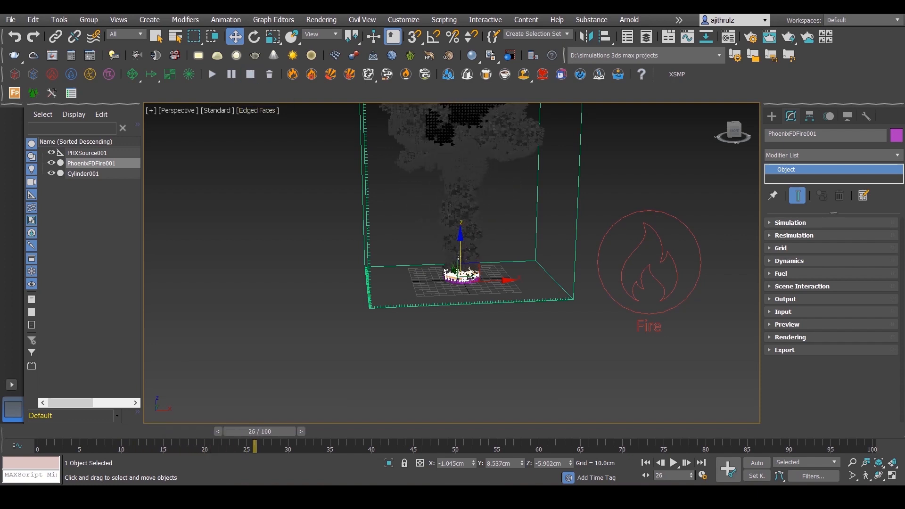
# Pull the view back to see the whole smoke plume rising from the cylinder
pyautogui.moveTo(254, 446); pyautogui.dragTo(204, 447)
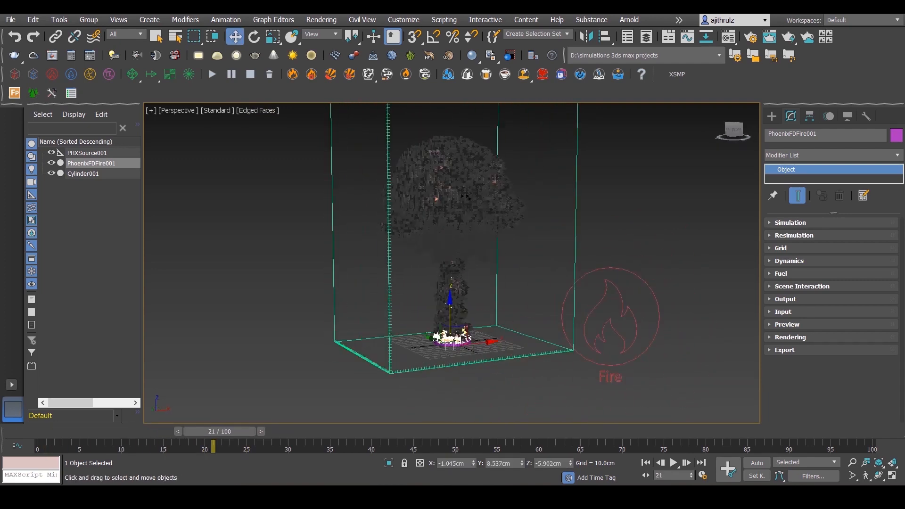
pyautogui.click(861, 265)
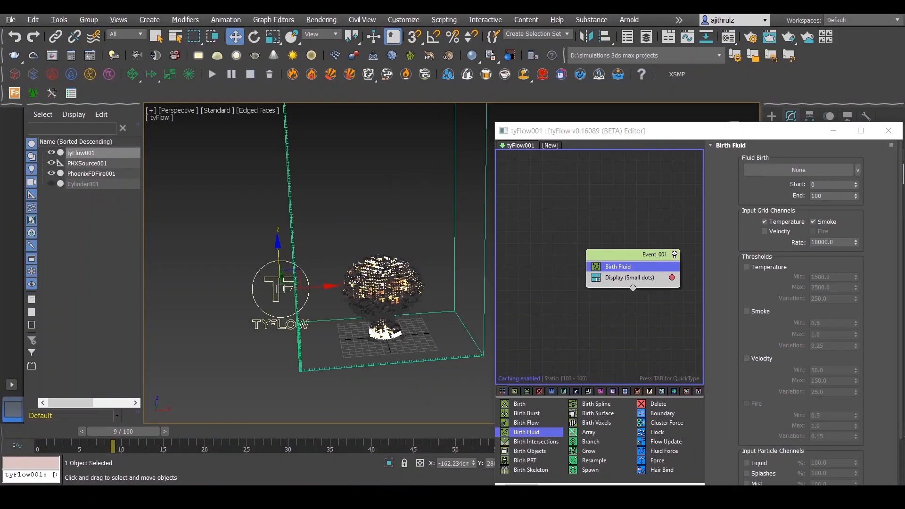
# Birth the tyFlow particles from PhoenixFDFire001 and display them as geometry instead of dots
pyautogui.click(798, 169)
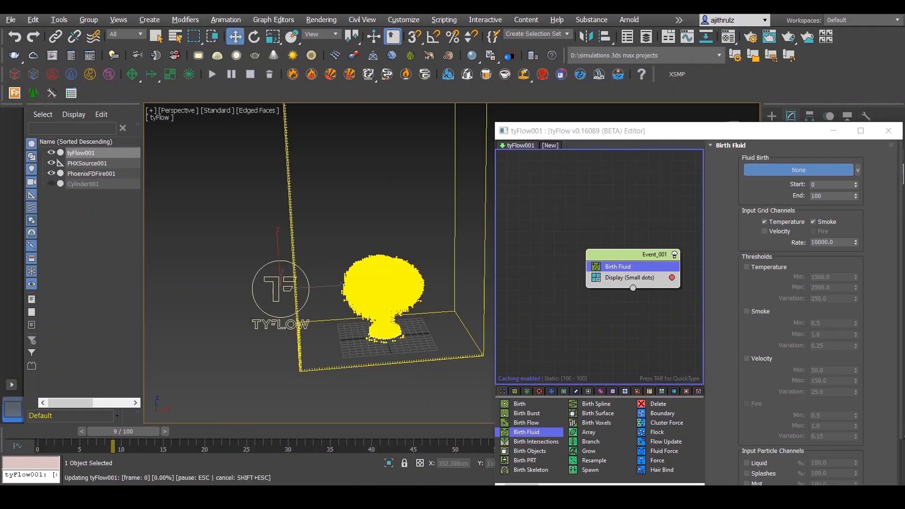
pyautogui.click(798, 169)
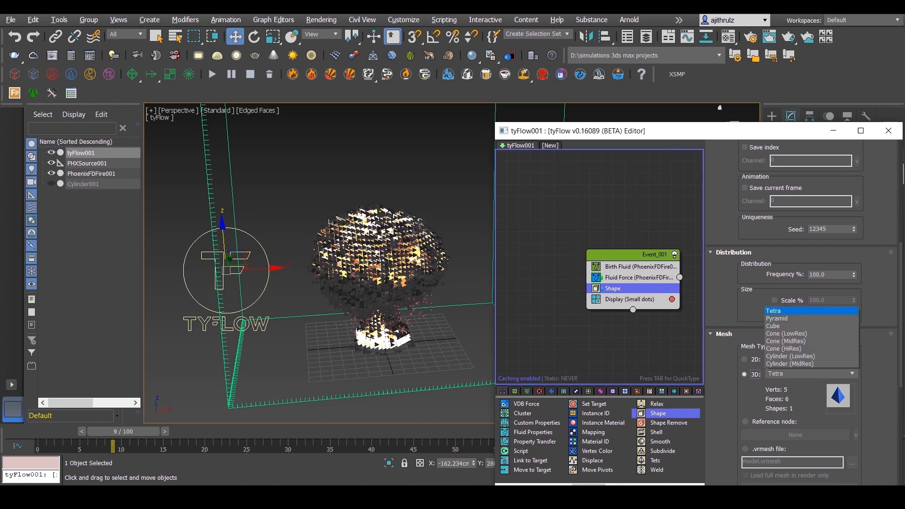
pyautogui.click(612, 299)
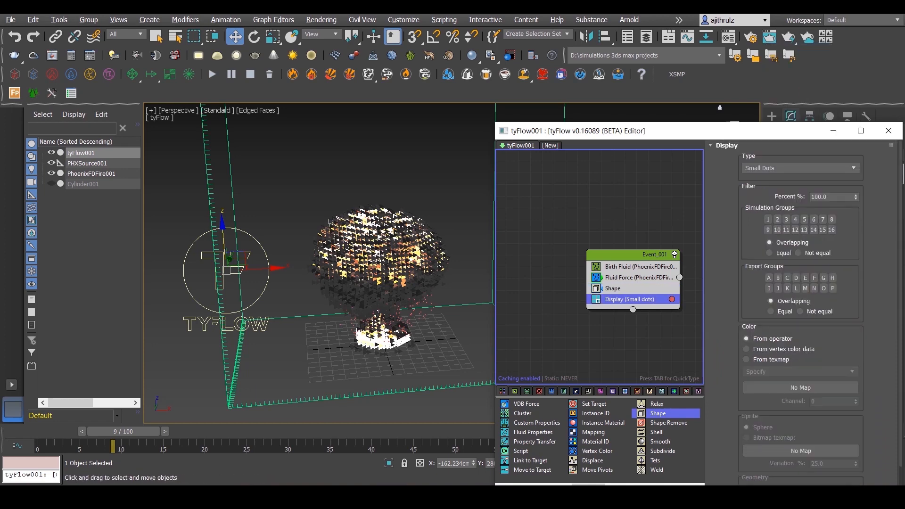
pyautogui.click(798, 168)
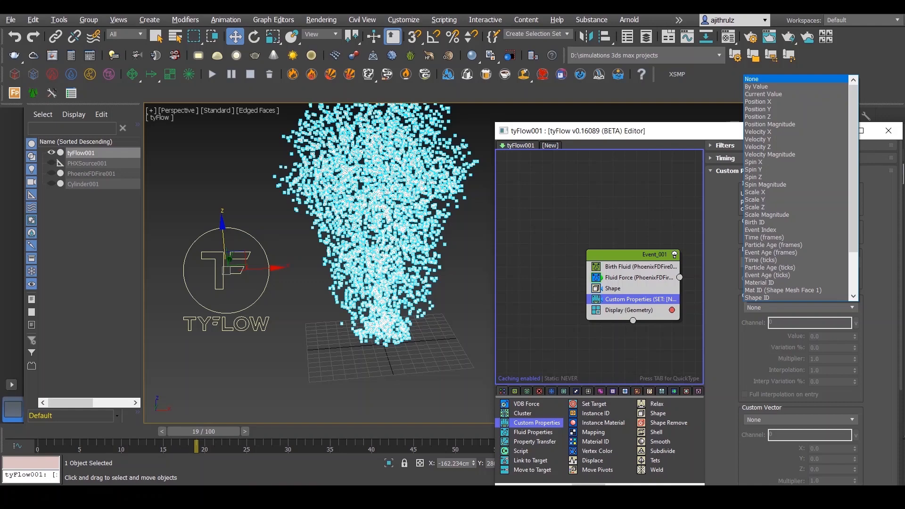
# Store each particle's velocity magnitude in a custom float channel named 've'
pyautogui.click(770, 154)
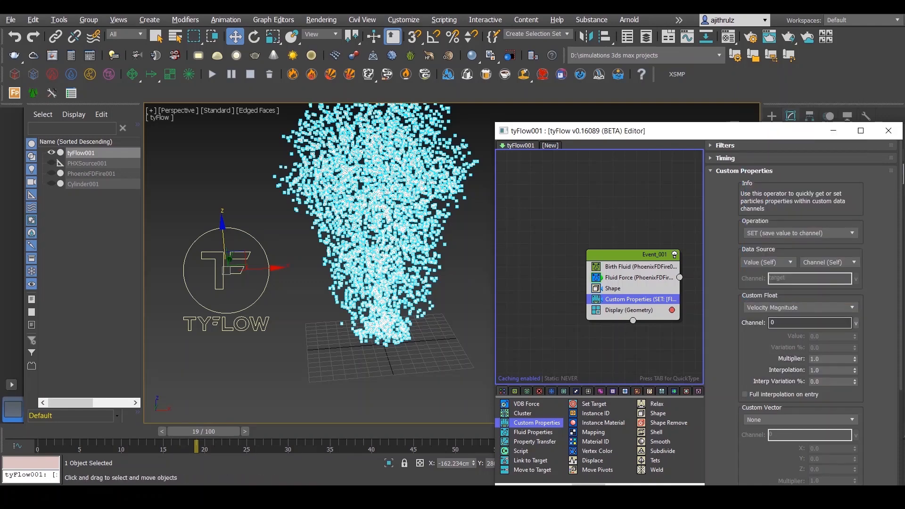
pyautogui.write('veloctiy')
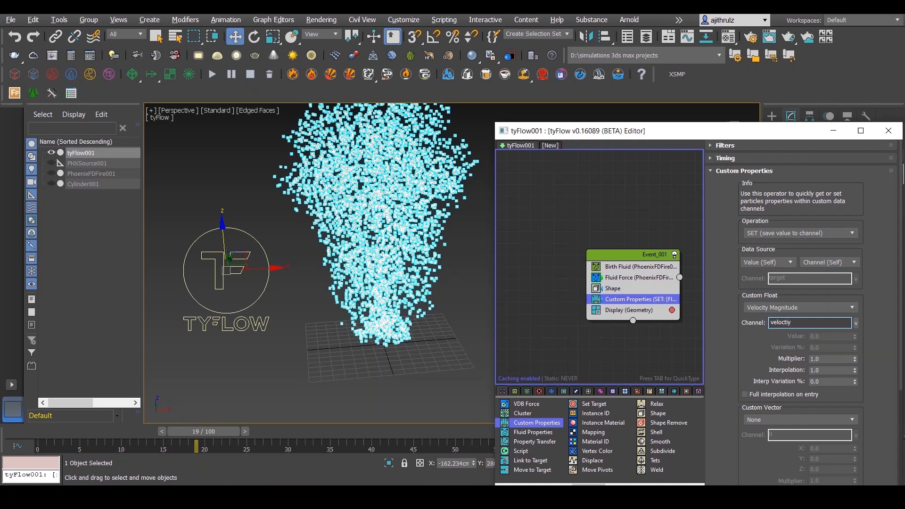
pyautogui.click(533, 441)
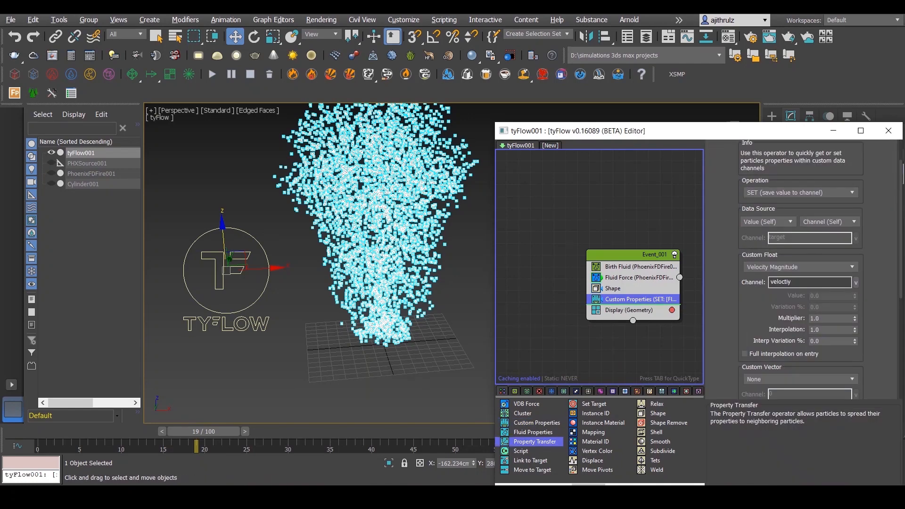
# Add a Property Transfer spreading that custom float channel between neighbouring particles
pyautogui.click(628, 311)
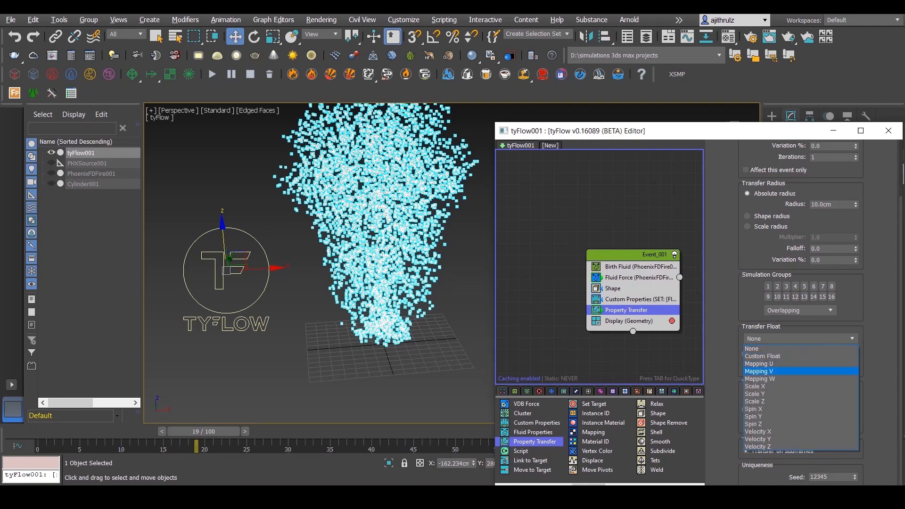
pyautogui.click(763, 355)
pyautogui.write('velociy')
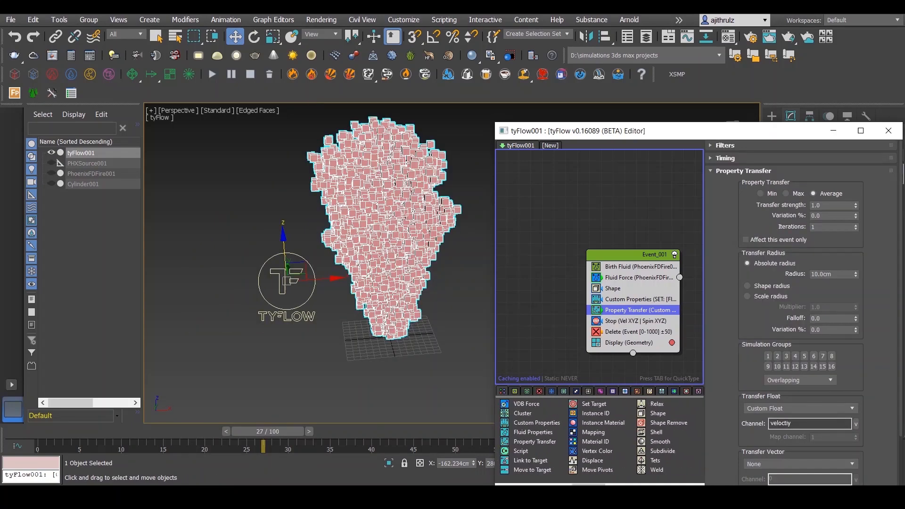
pyautogui.moveTo(593, 431)
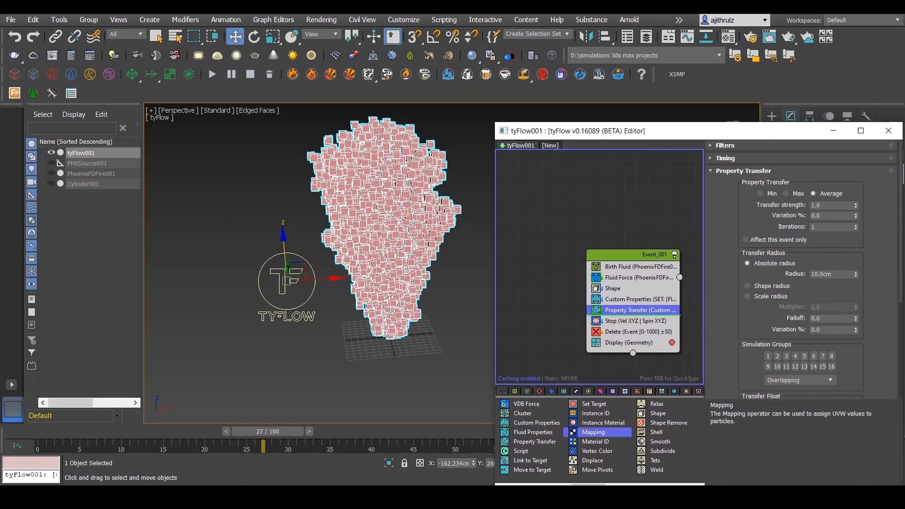
# Add a Mapping operator taking particle UVWs from their custom data
pyautogui.click(630, 320)
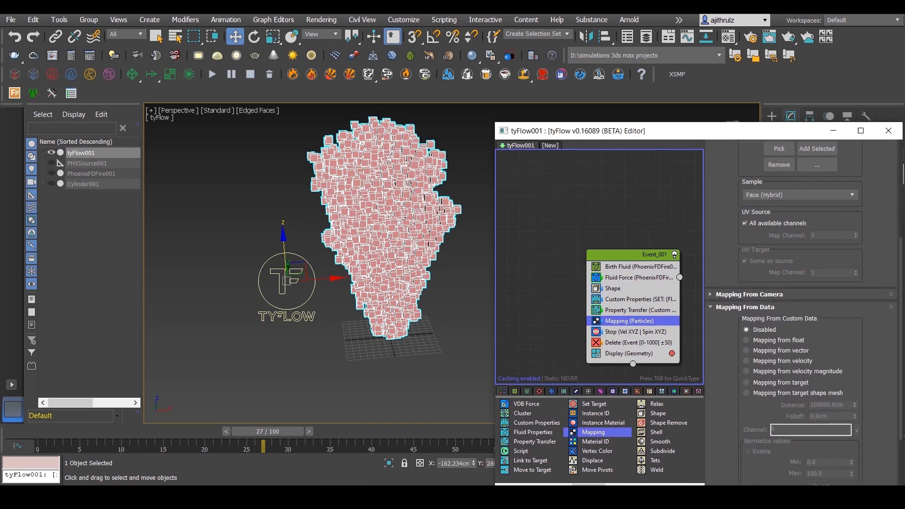
pyautogui.click(748, 340)
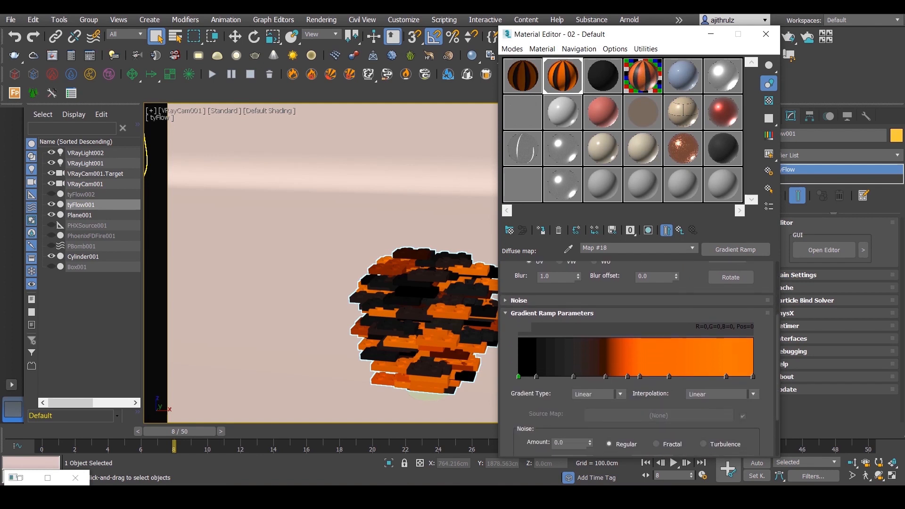
# Scroll the Material Editor to the black-to-orange Gradient Ramp diffuse settings
pyautogui.scroll(-3)
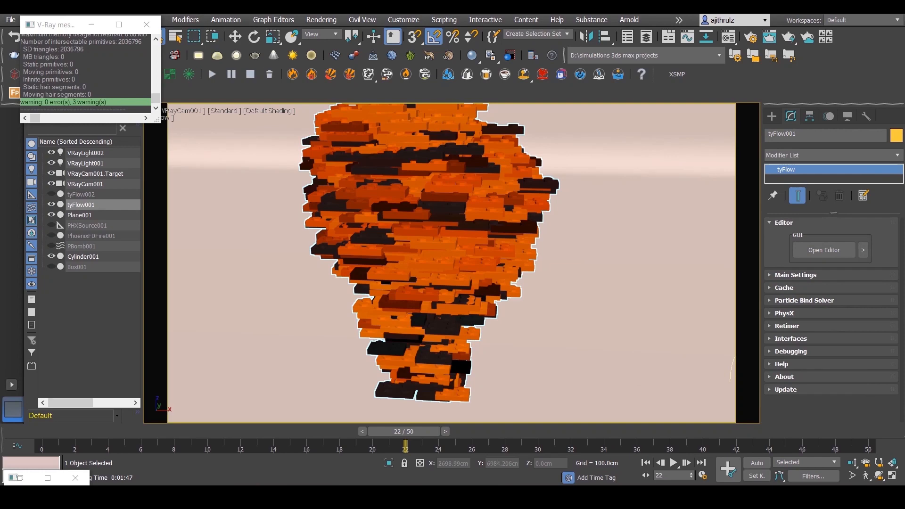
pyautogui.moveTo(502, 314)
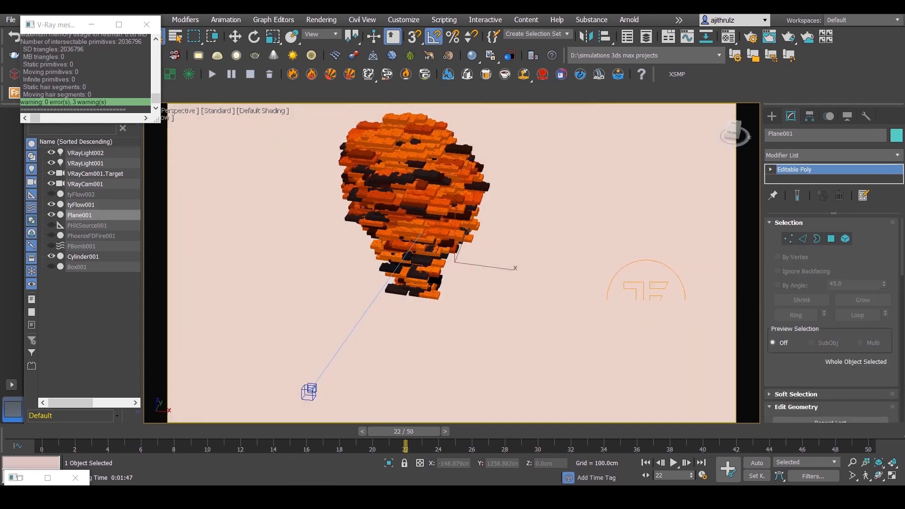
# Select Cylinder001 at the explosion's base and advance the animation to about frame 30
pyautogui.click(83, 257)
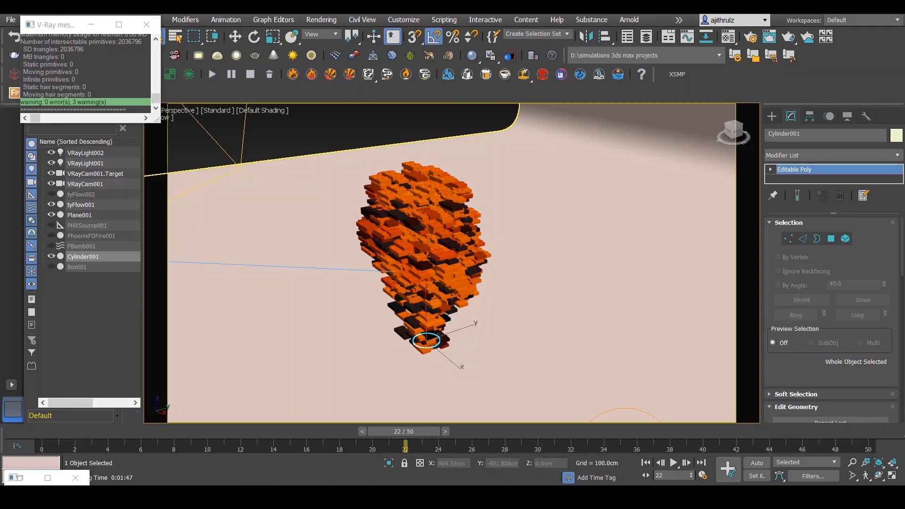
pyautogui.moveTo(404, 446); pyautogui.dragTo(520, 446)
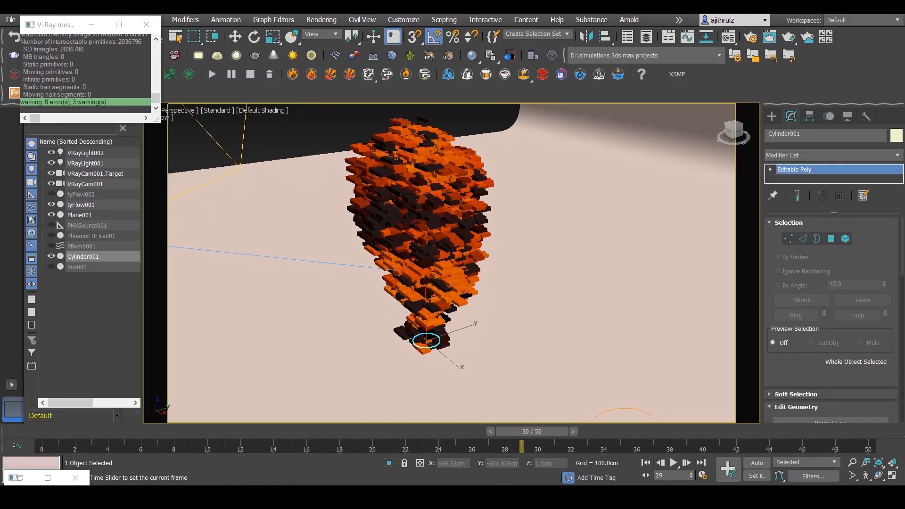